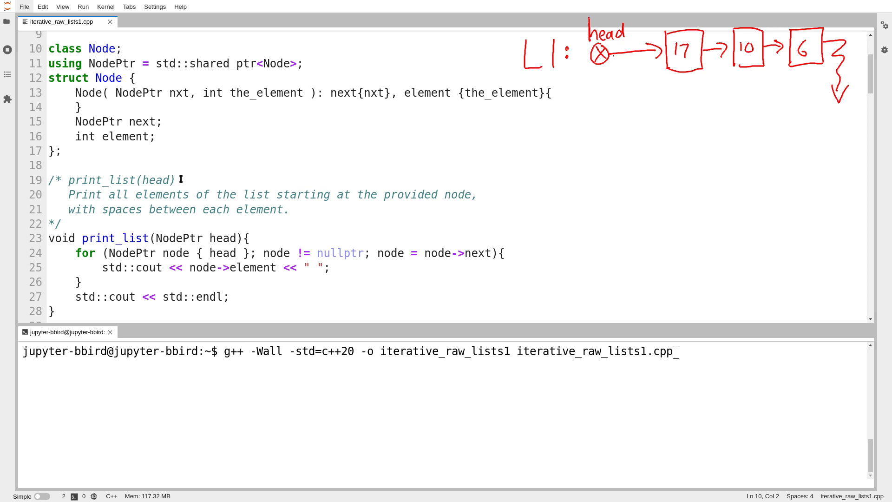
mouse_move(596, 183)
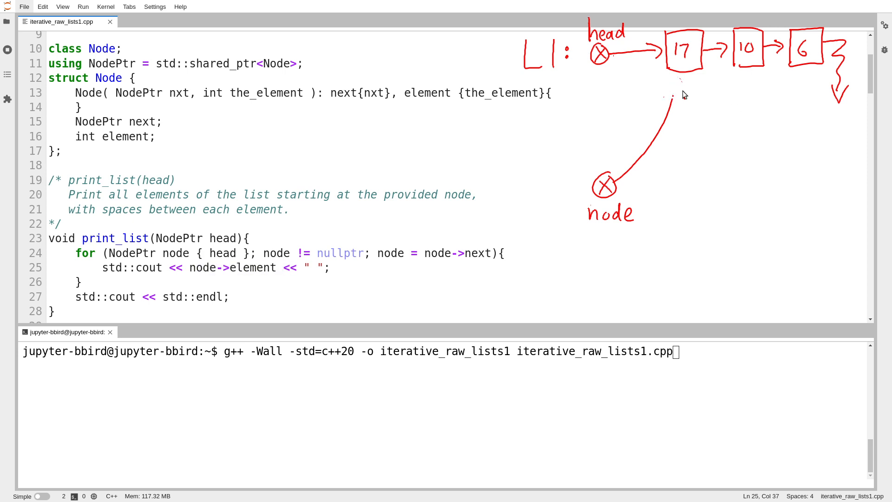
Add the empty-list guard in insert_at_end: if (head == nullptr) insert_at_front and return
scroll(down, 3)
text(./iterative_raw_lists1)
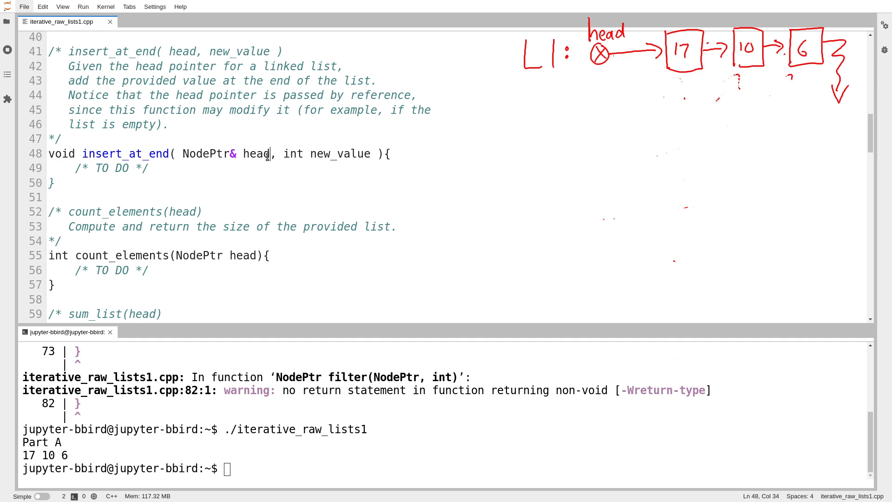
drag(269, 153, 183, 153)
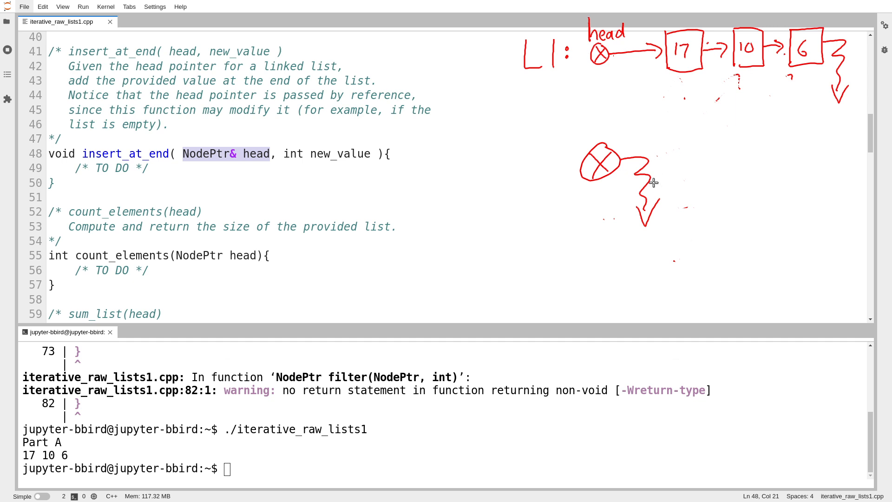
text(if (head == nullptr){)
text(insert_at_front(head, new_value);)
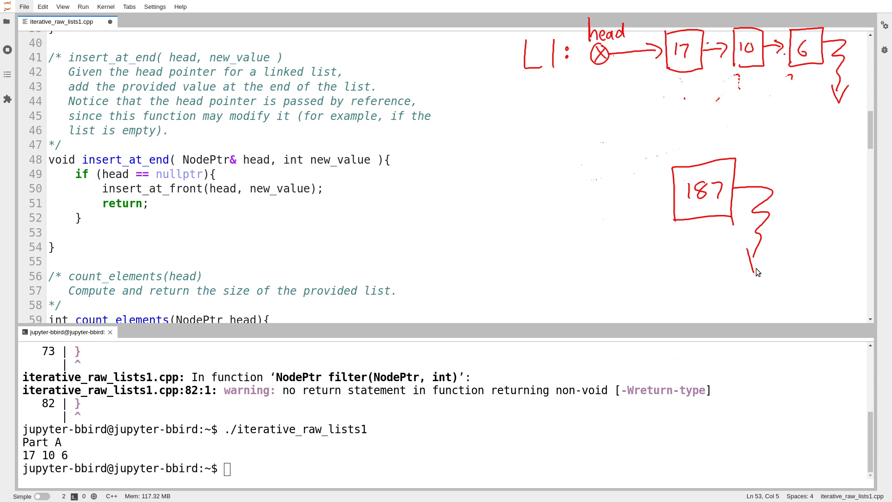
Create new_node via std::make_shared<Node>(nullptr, new_value) and start last_node at head
text(NodePtr new_node { std::make_shared<Node>( nullptr, new_value ) ;)
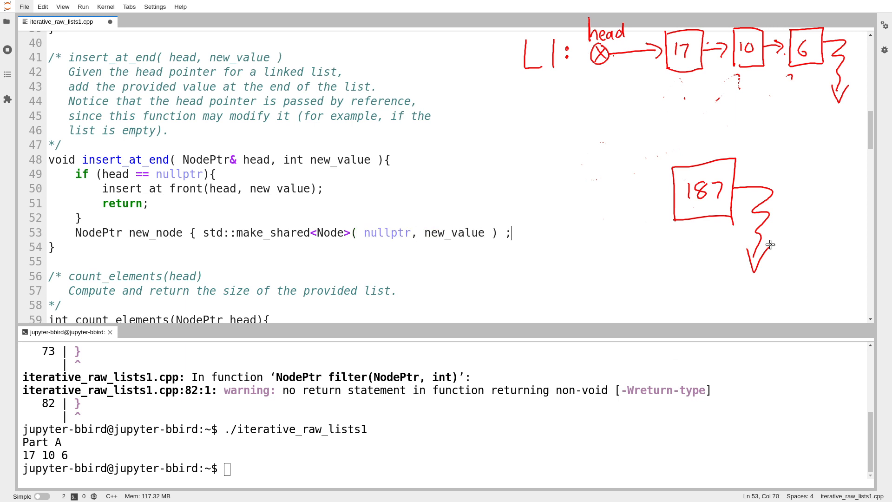
text(NodePtr last_node { head };)
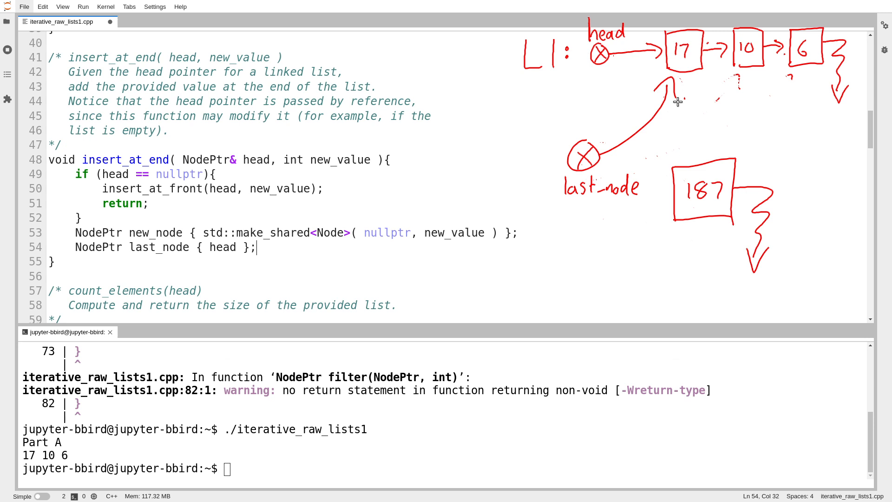
mouse_move(712, 97)
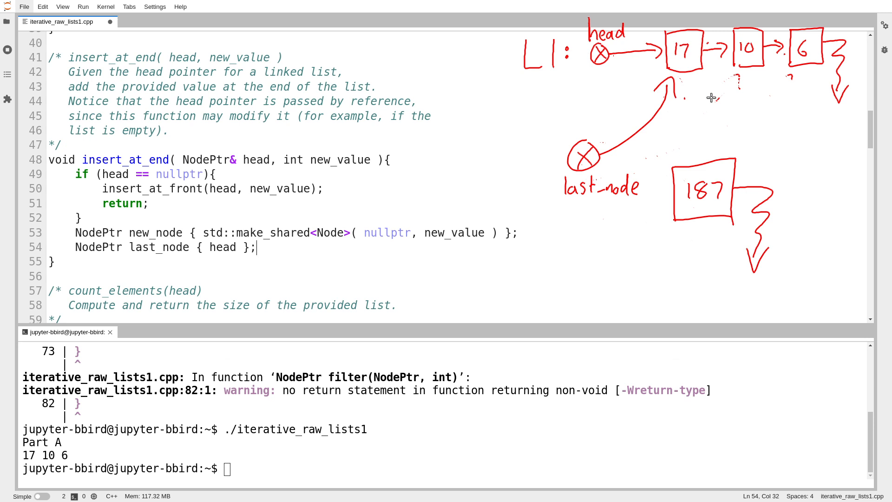
mouse_move(587, 143)
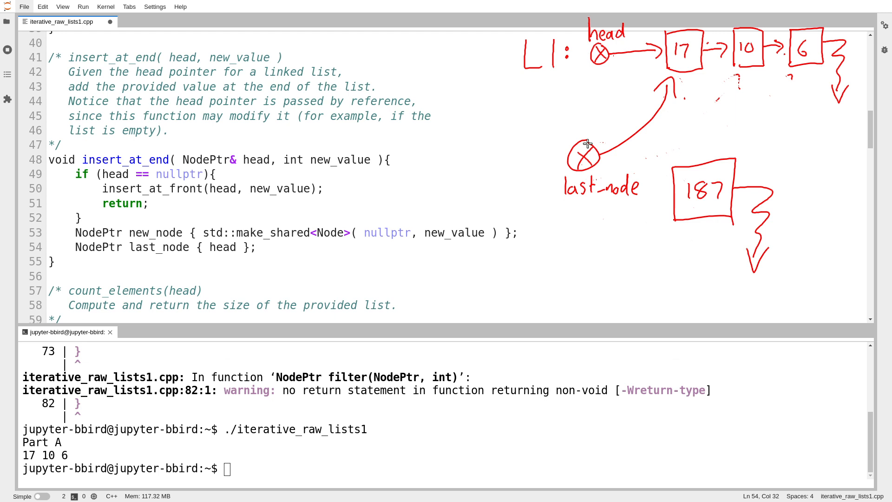
mouse_move(741, 58)
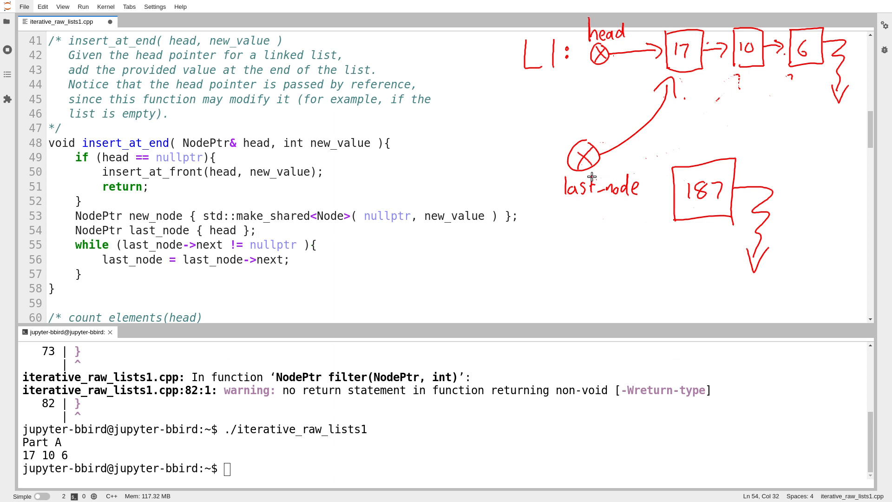
mouse_move(429, 236)
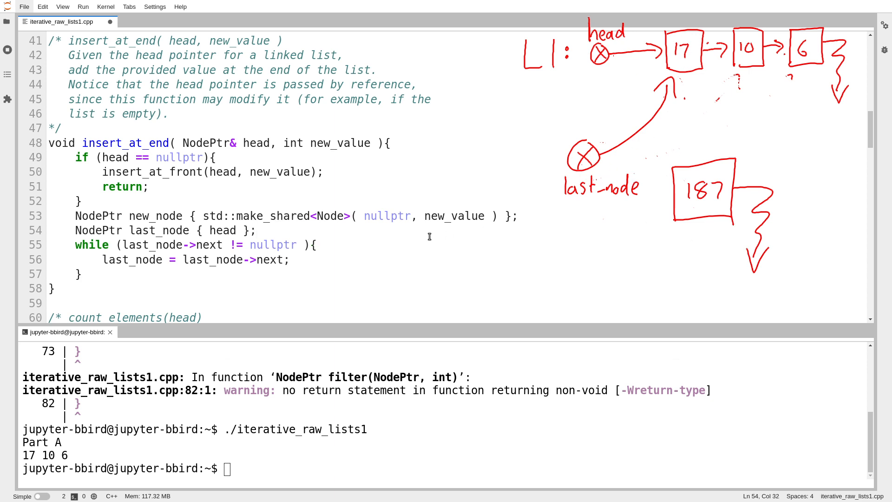
After the while loop, link the tail with last_node->next = new_node;
click(316, 245)
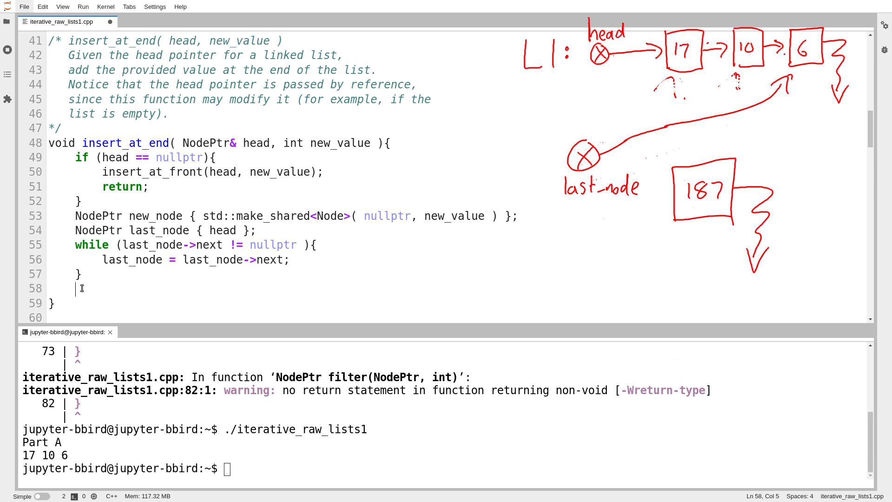
text(last_node->next = new_node;)
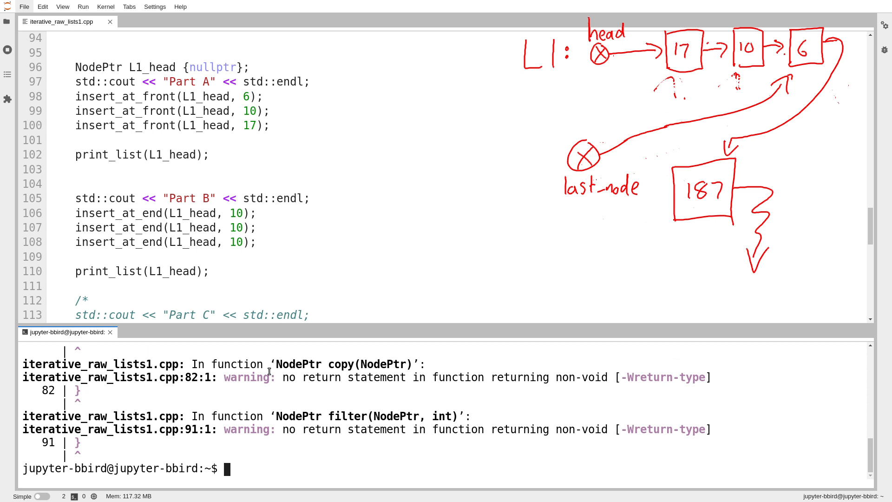
text(g++ -Wall -std=c++20 -o iterative_raw_lists1 iterative_raw_lists1.cpp)
text(./iterative_raw_lists1)
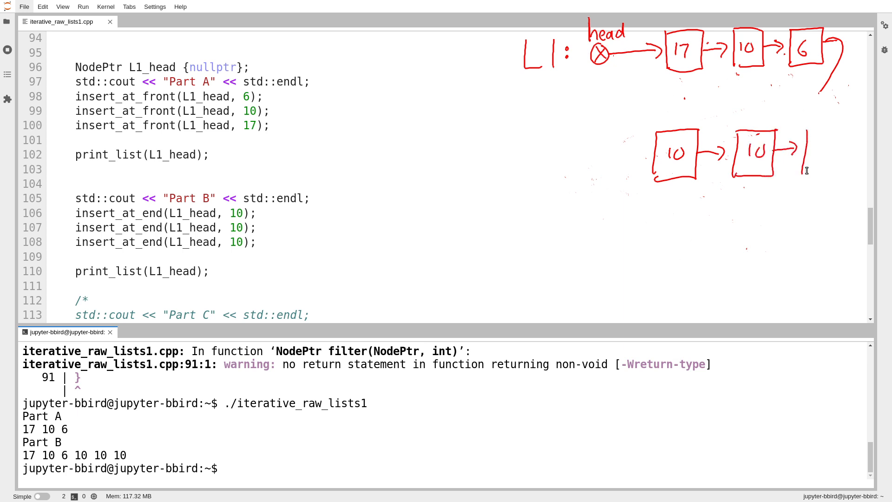
drag(808, 131, 841, 177)
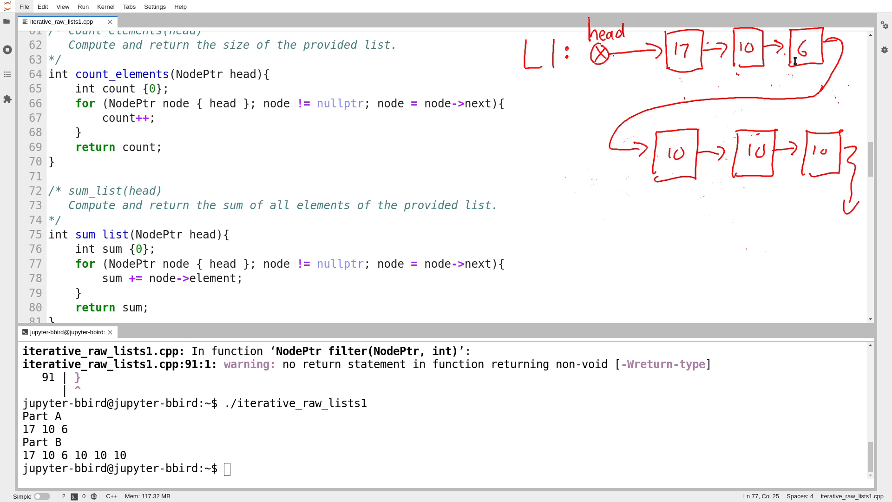
Recompile iterative_raw_lists1.cpp after writing the count_elements and sum_list loops
text(g++ -Wall -std=c++20 -o iterative_raw_lists1 iterative_raw_lists1.cpp)
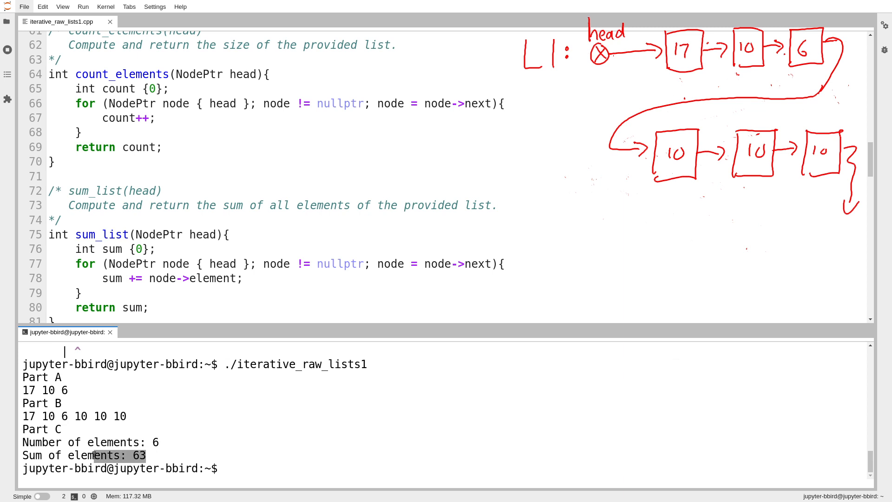
Review the count_elements loop header, then move down to the copy and filter TO DO functions
click(206, 158)
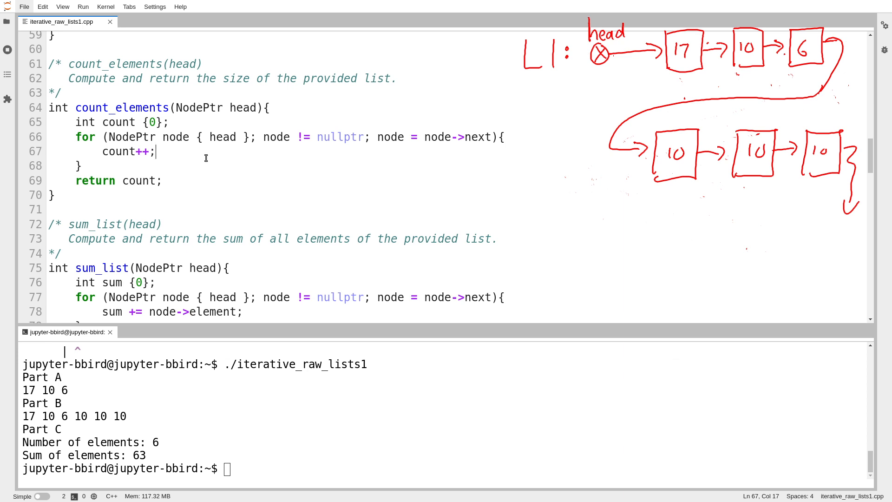
click(105, 136)
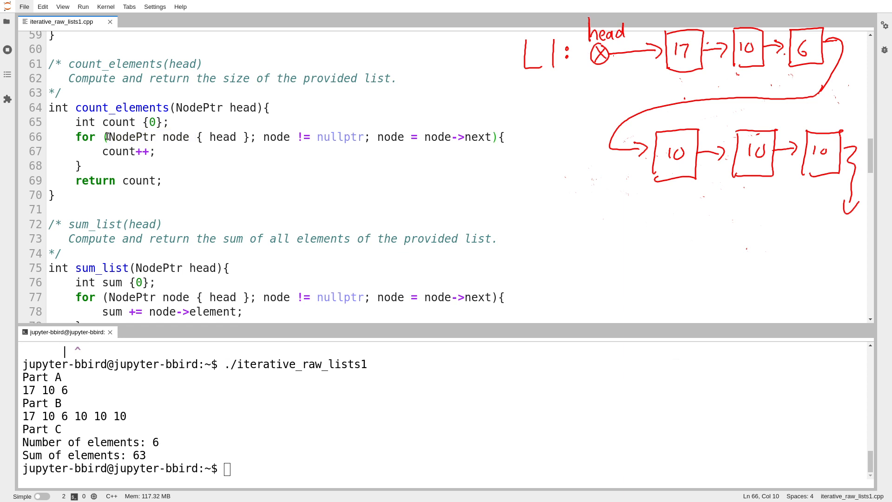
click(280, 136)
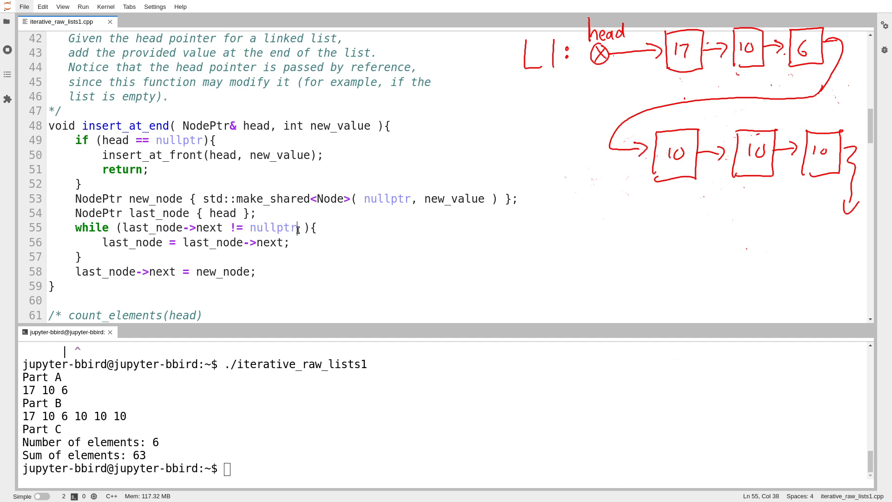
scroll(down, 3)
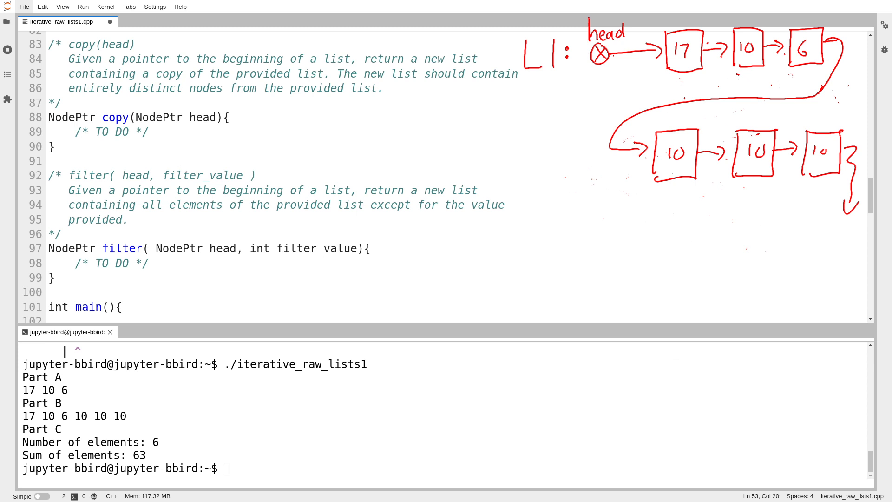